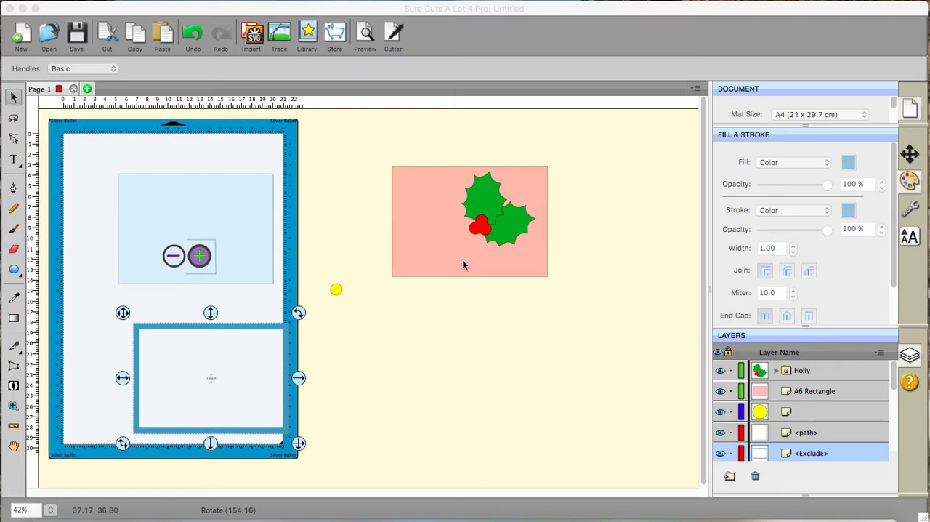
mouse_move(473, 244)
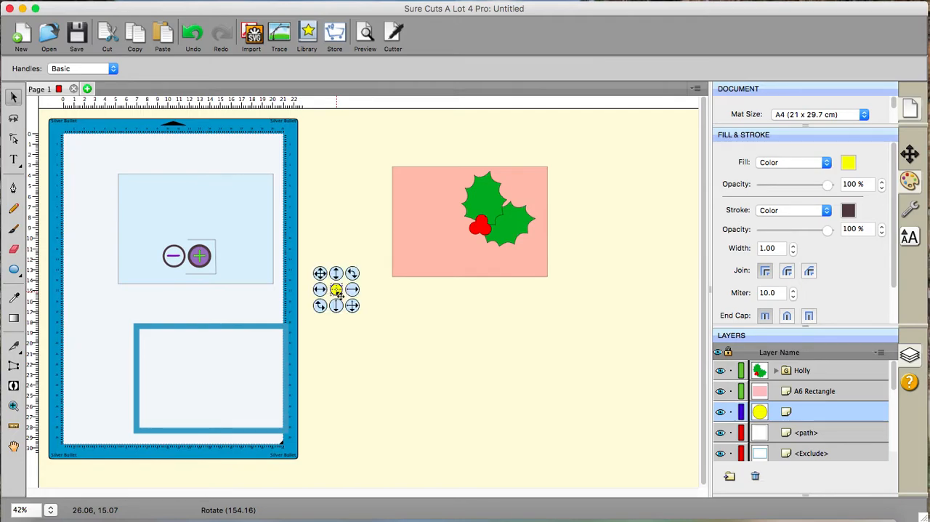
Copy the yellow lamp marker, paste it and set the copy on the holly's red berries
right_click(337, 289)
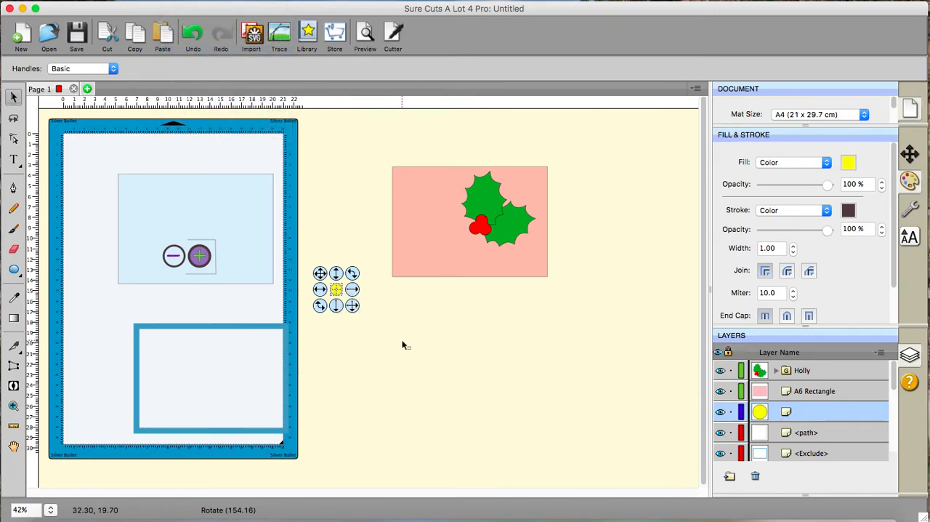
right_click(404, 344)
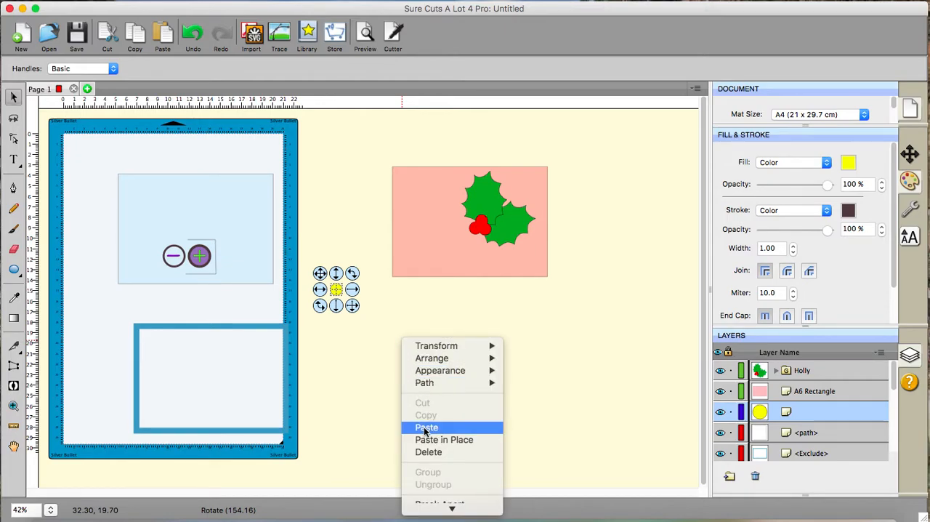
click(427, 427)
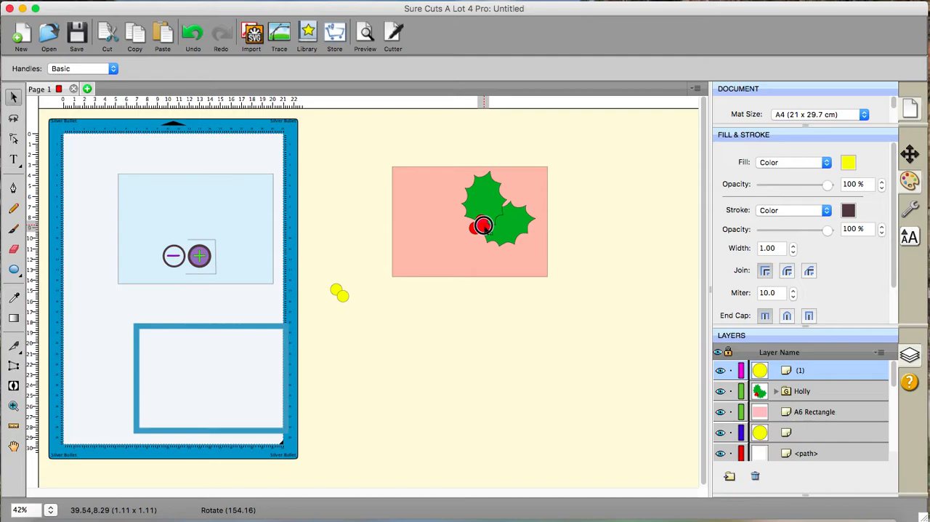
click(483, 225)
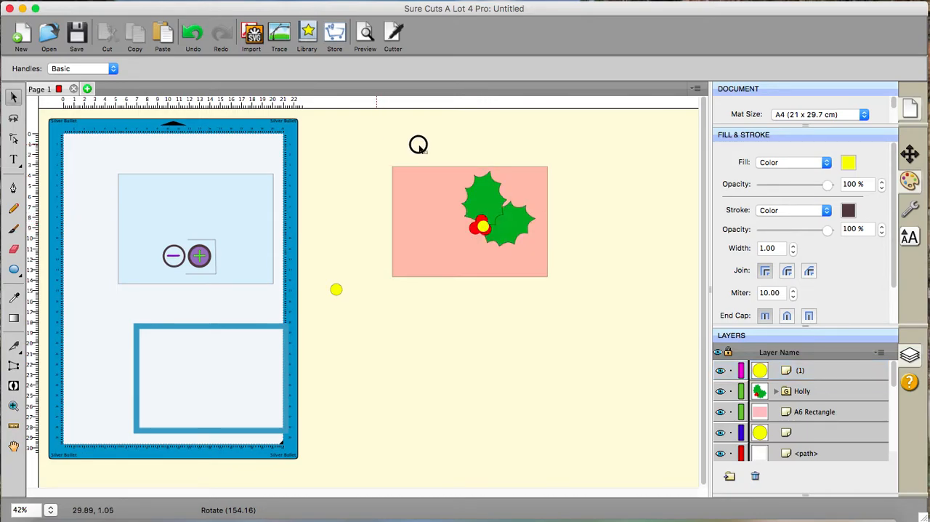
click(470, 221)
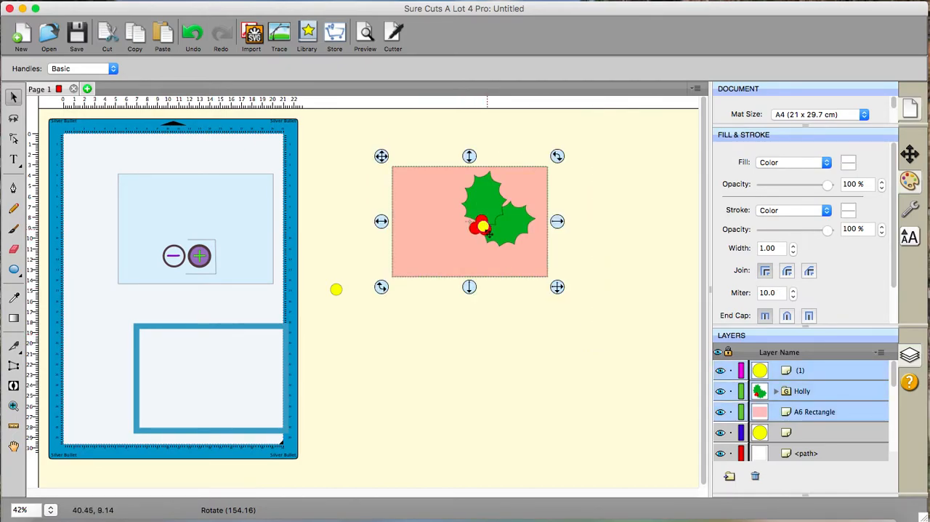
Group the pink card, holly and yellow berry marker into a single object
right_click(483, 227)
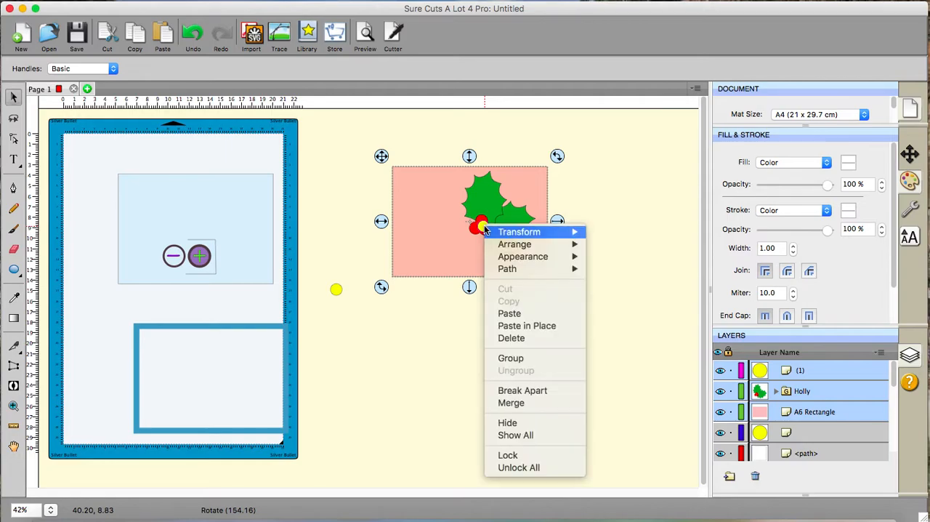
click(510, 358)
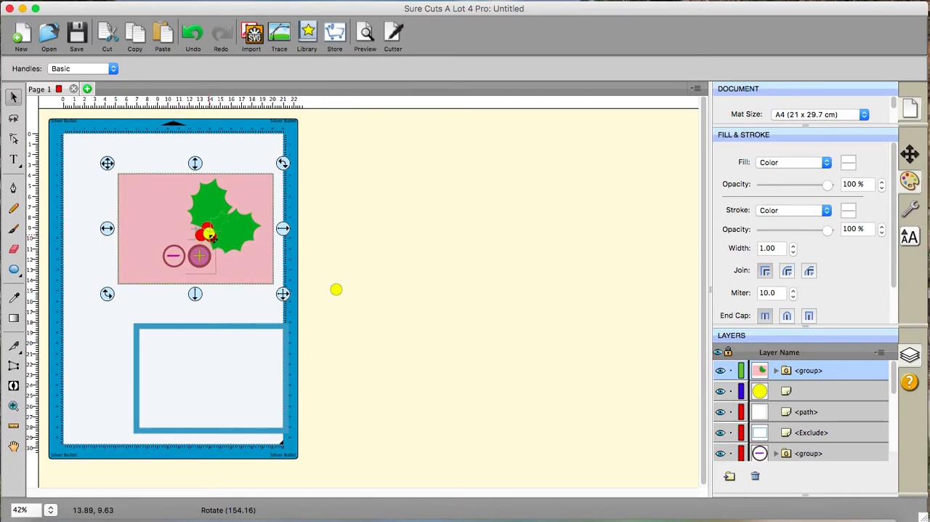
click(210, 378)
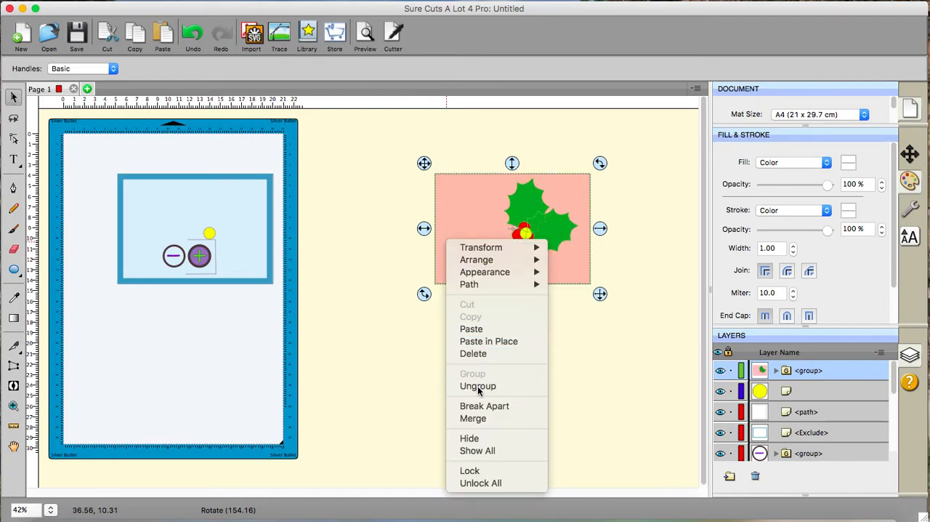
Ungroup the card design and shrink the holly slightly by its corner handle
click(477, 386)
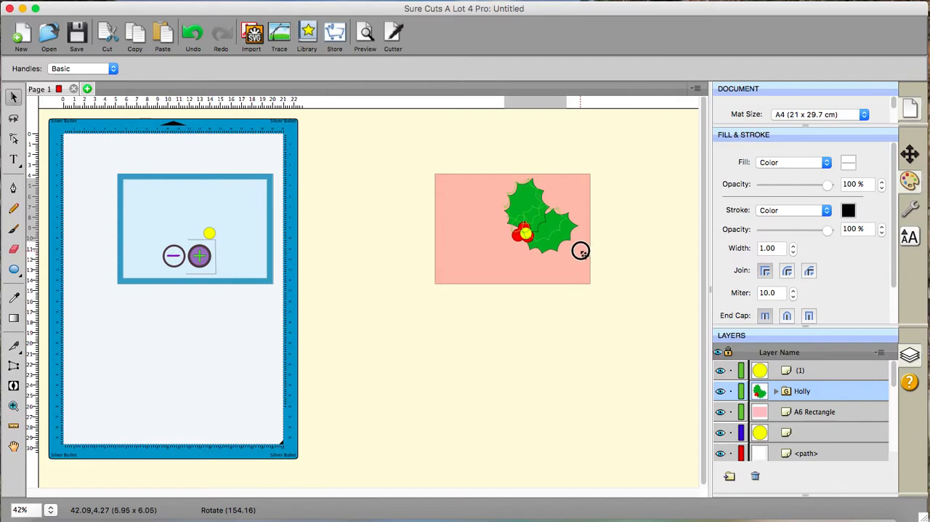
drag(581, 250, 565, 221)
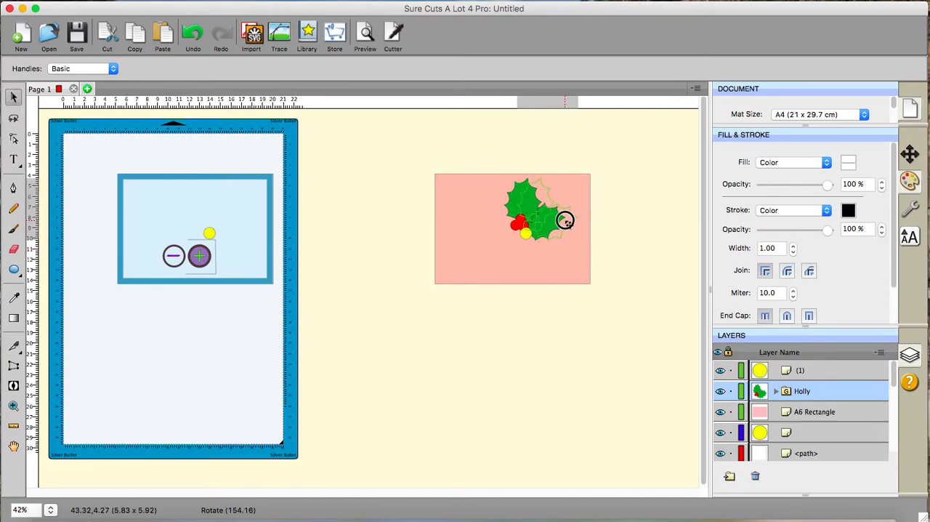
drag(565, 221, 572, 224)
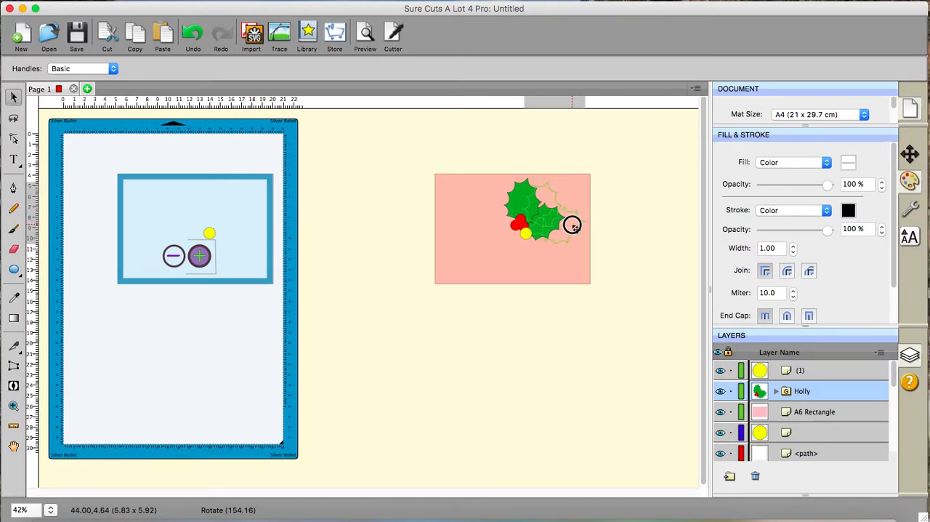
click(545, 218)
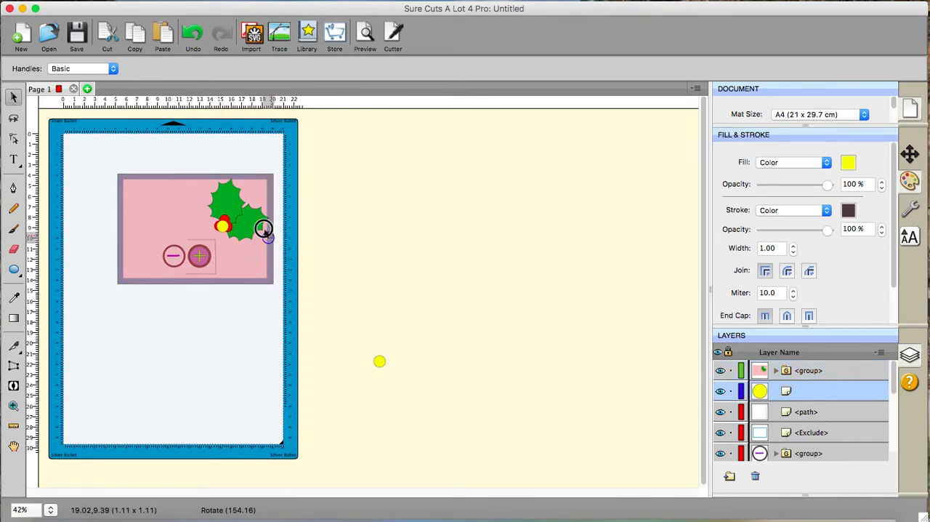
Move the lamp marker back onto the holly berries, ready to regroup
drag(265, 230, 225, 224)
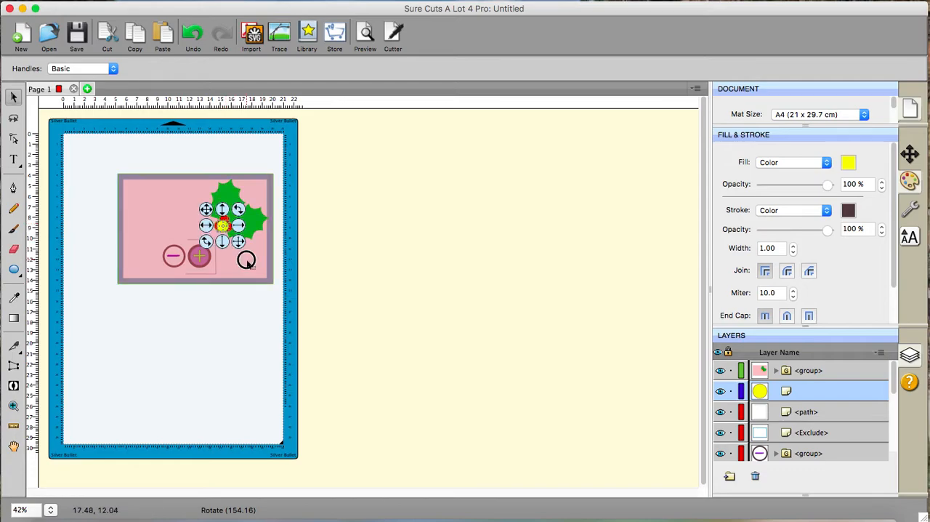
drag(196, 230, 522, 250)
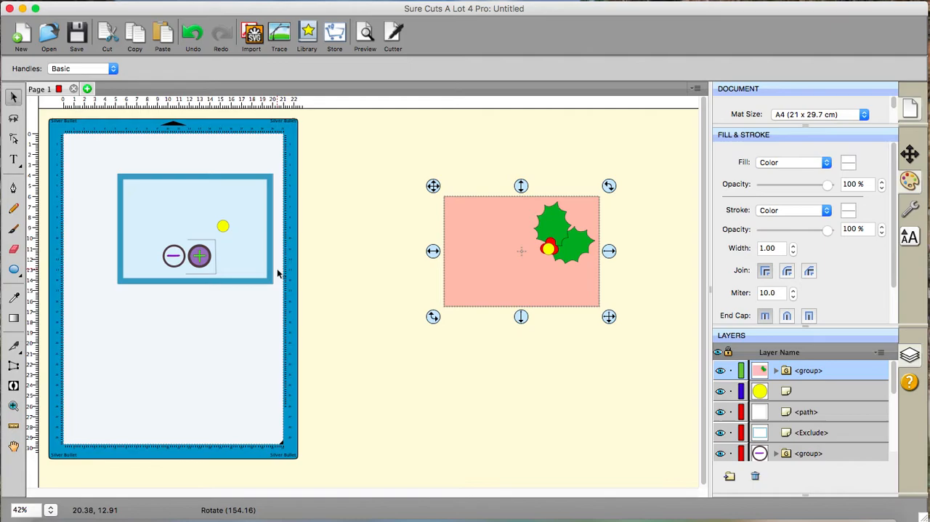
Move the blue rectangular frame up around the light blue panel with the circles and yellow dot
click(811, 432)
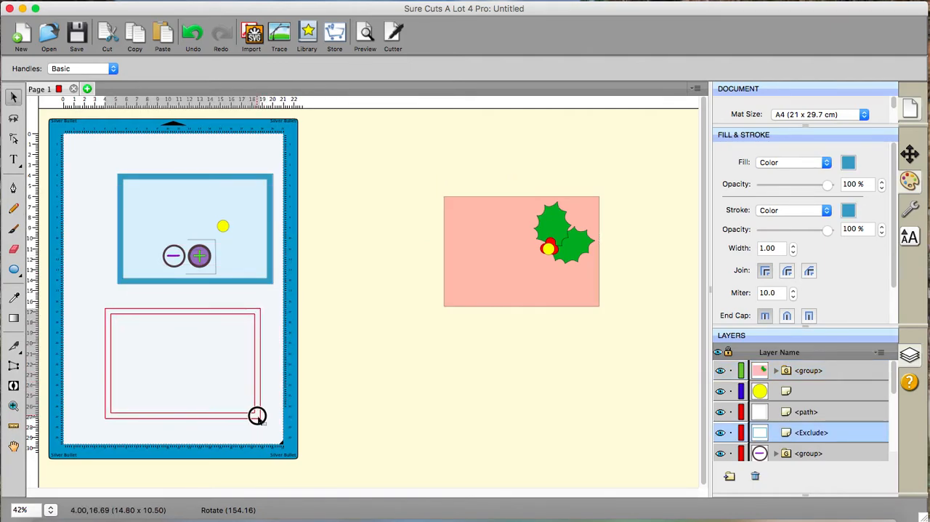
click(182, 363)
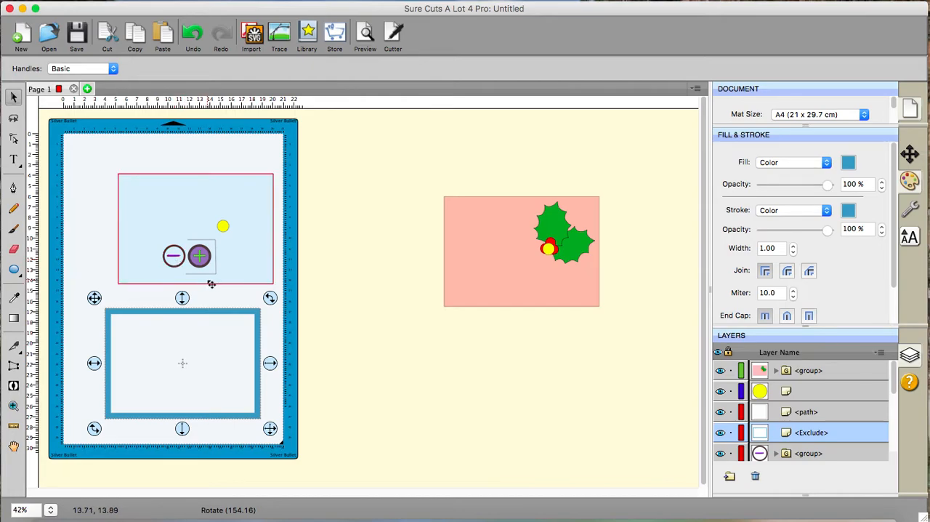
mouse_move(198, 244)
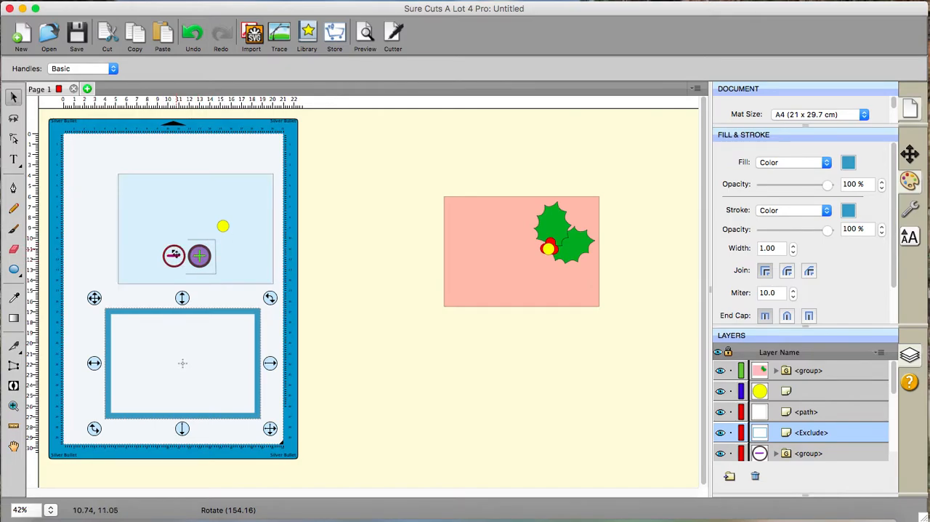
click(174, 256)
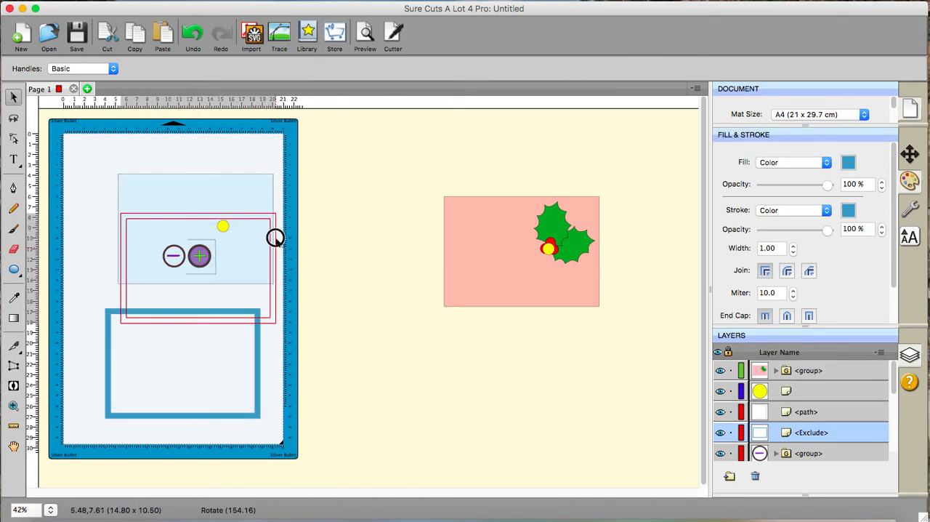
drag(274, 238, 273, 209)
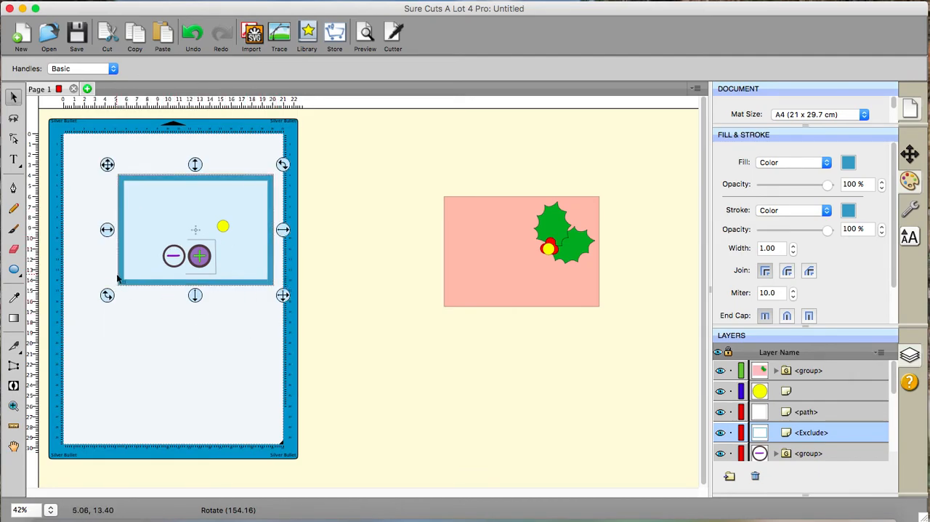
mouse_move(206, 381)
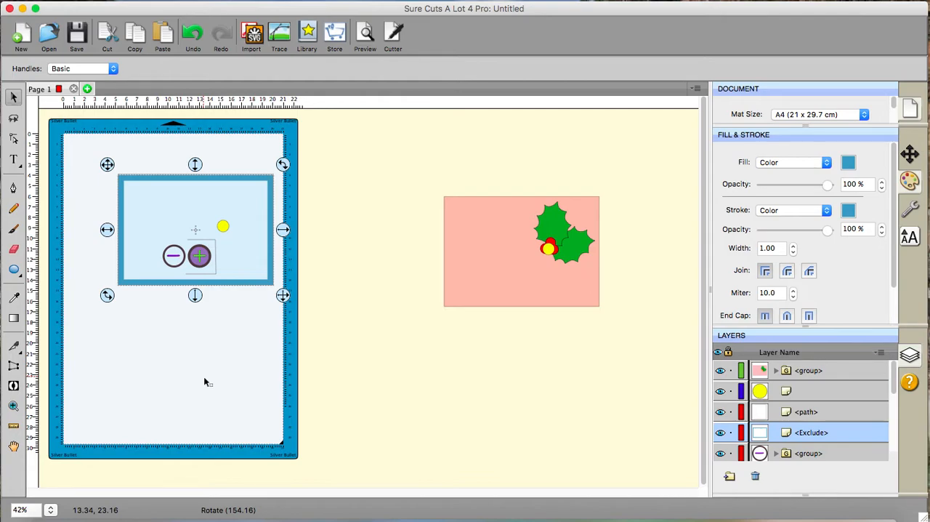
click(325, 443)
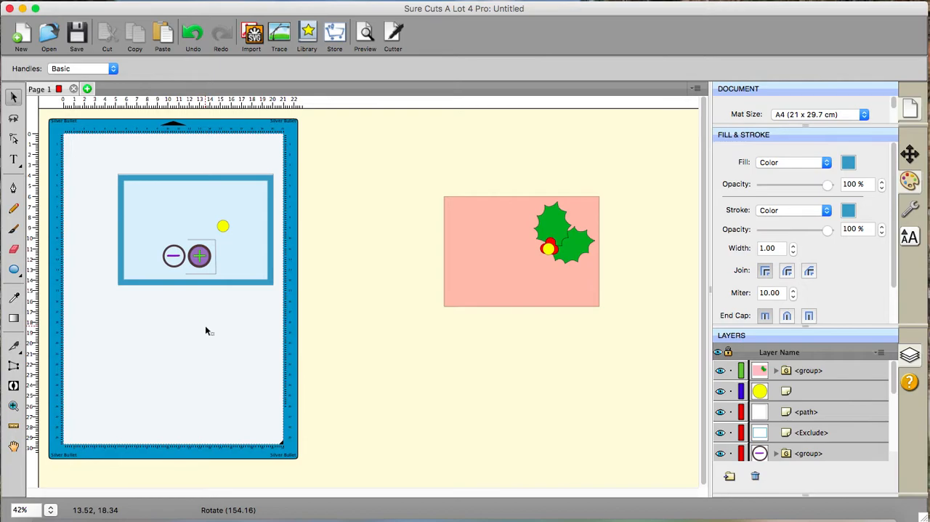
mouse_move(206, 331)
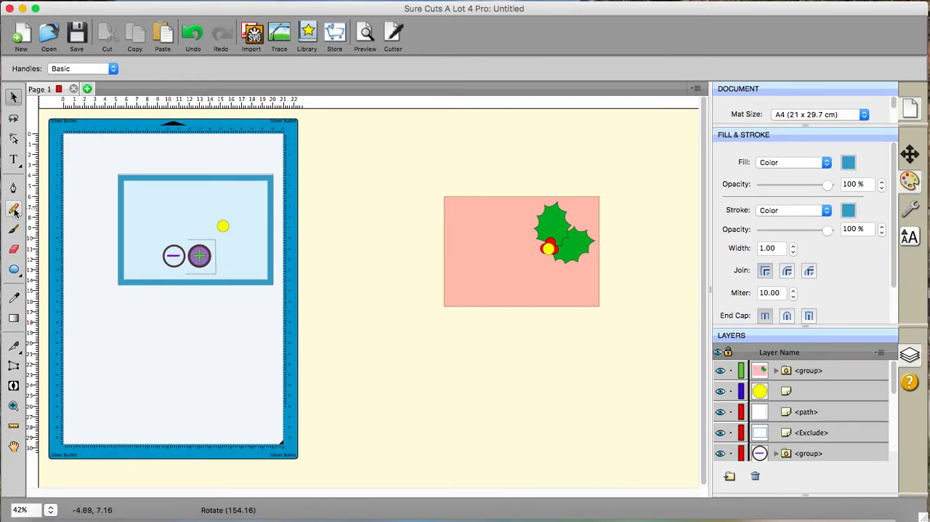
Start a new pen path for the curved trace from the circles to the yellow dot
click(13, 209)
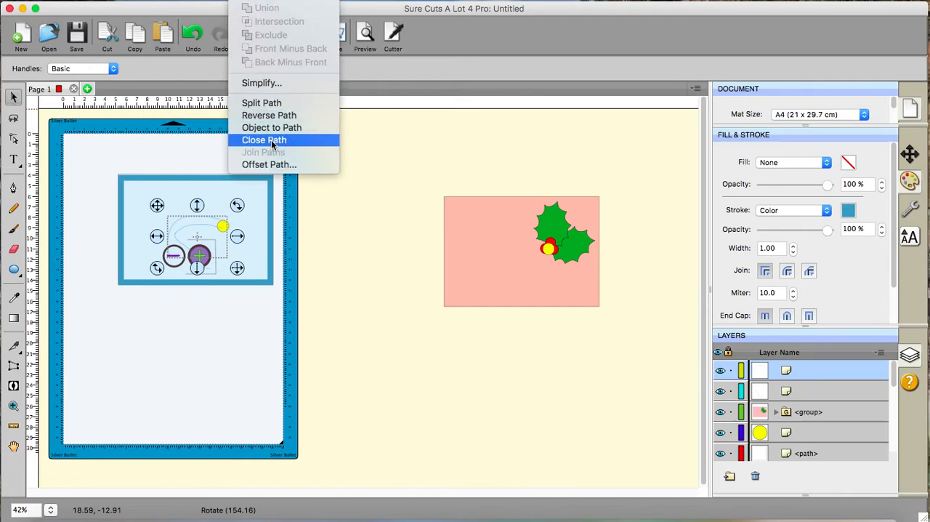
Apply Offset Path of 0.15 cm to both trace paths to form parallel conductive lines
click(269, 164)
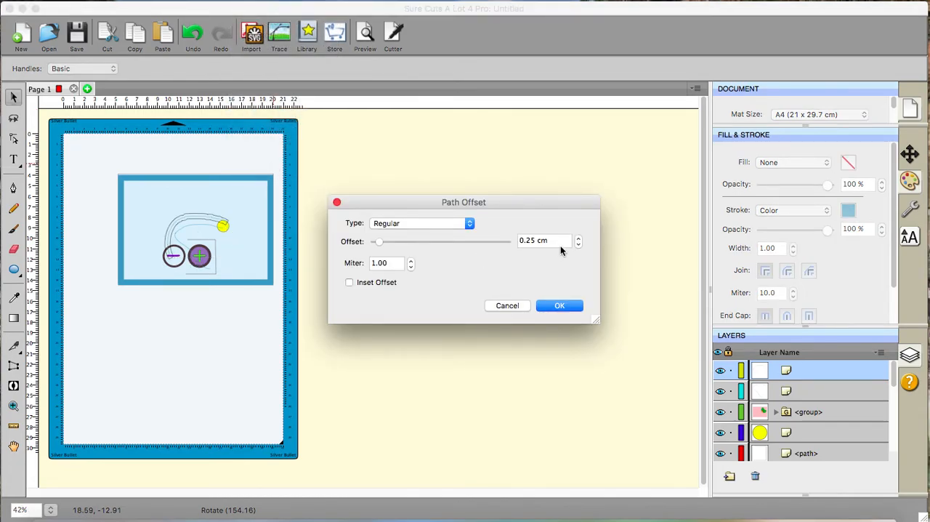
click(544, 241)
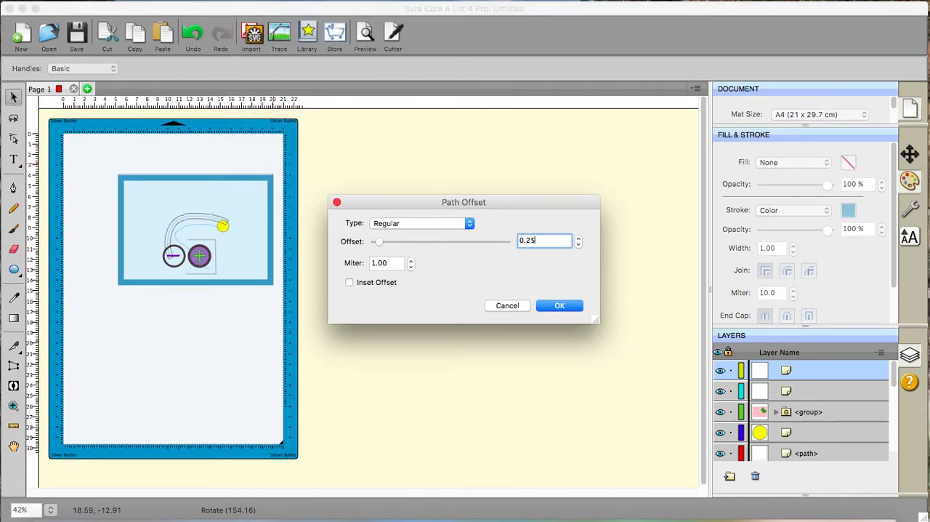
text(0.1)
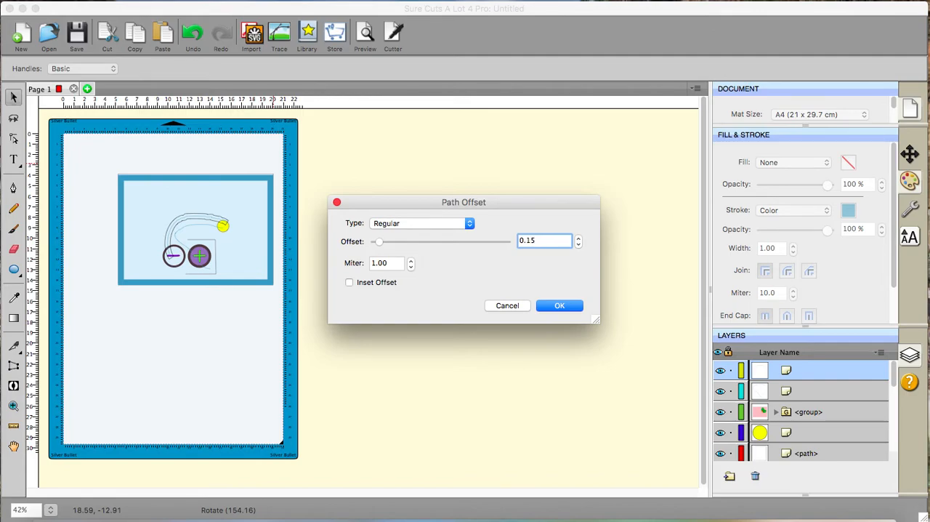
click(559, 305)
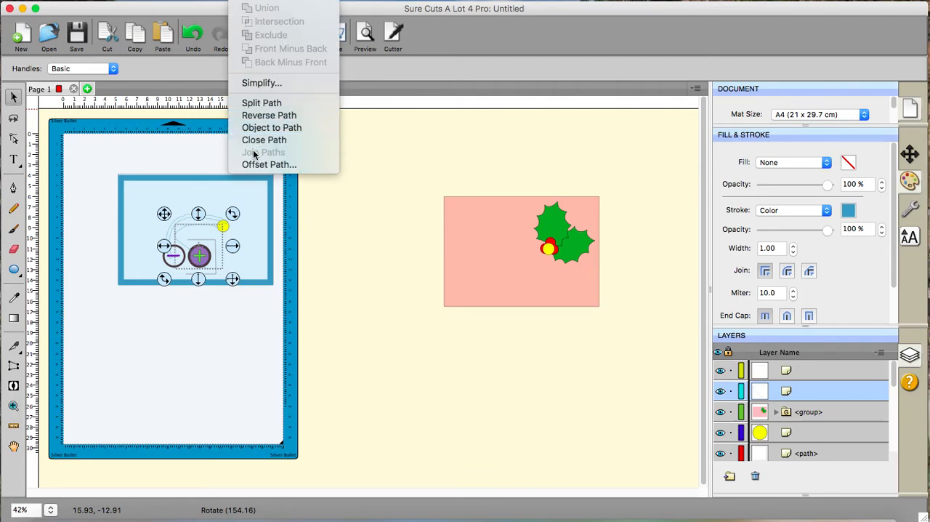
click(269, 164)
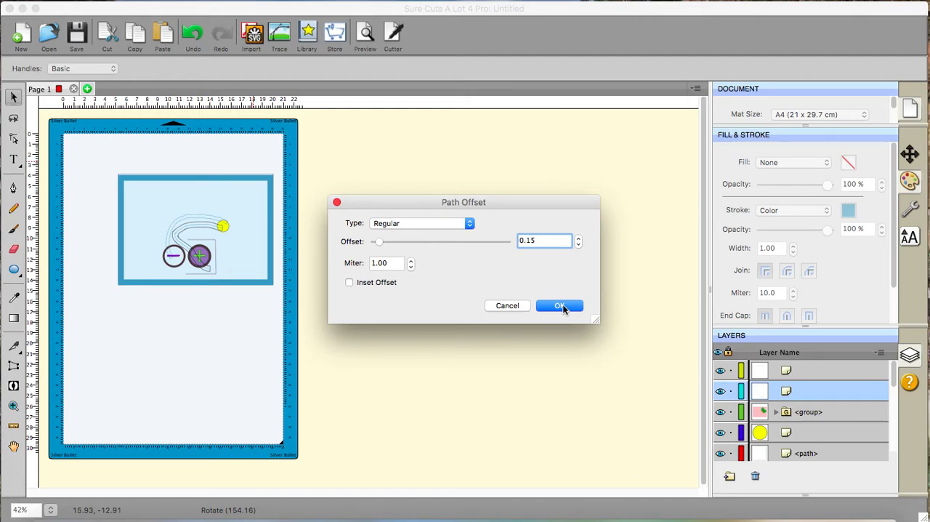
click(560, 305)
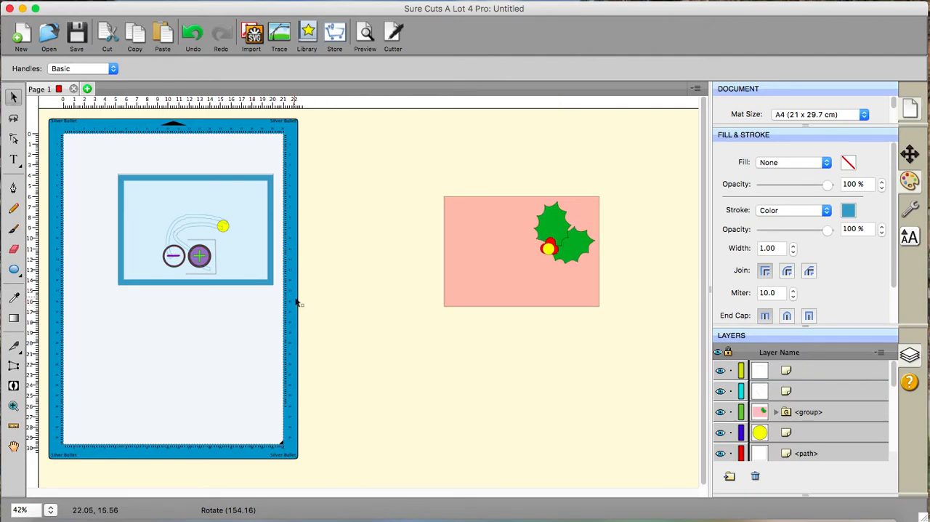
mouse_move(299, 282)
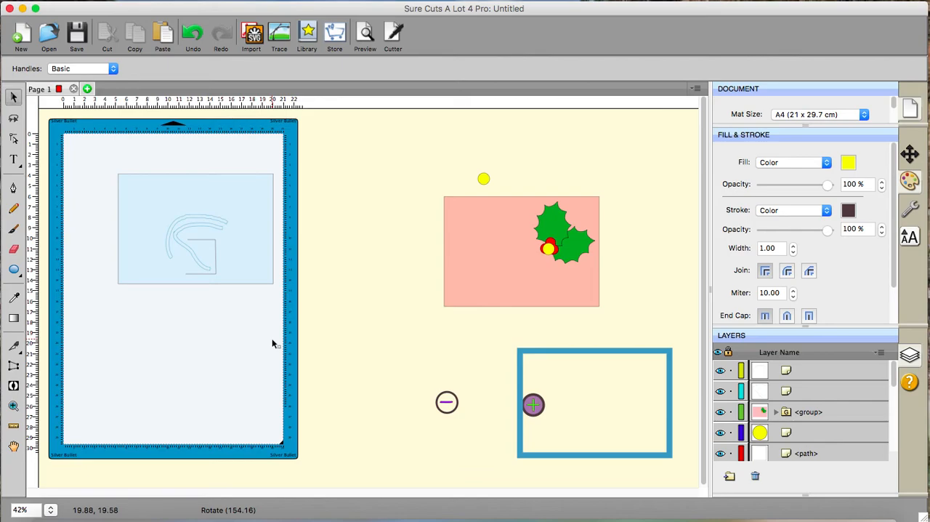
mouse_move(105, 266)
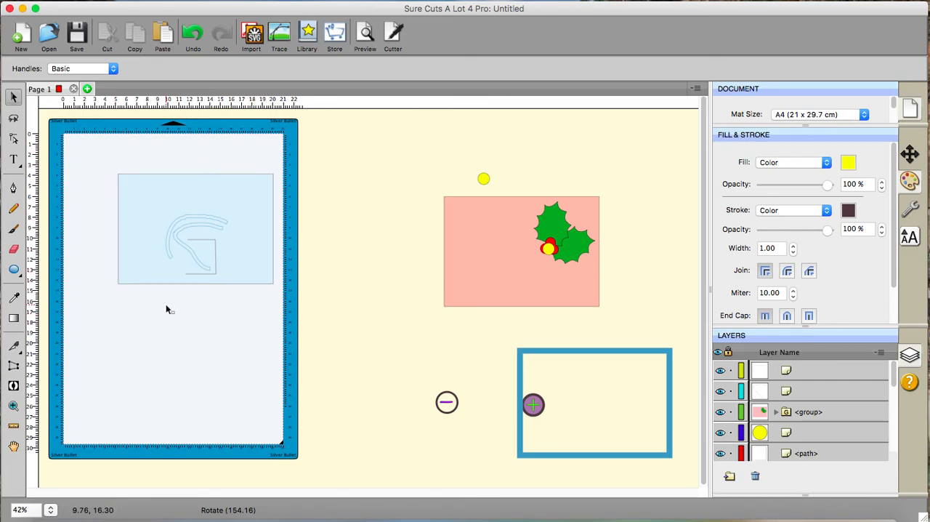
Move the yellow dot, circles and blue frame off the mat, leaving only the trace outlines
click(210, 227)
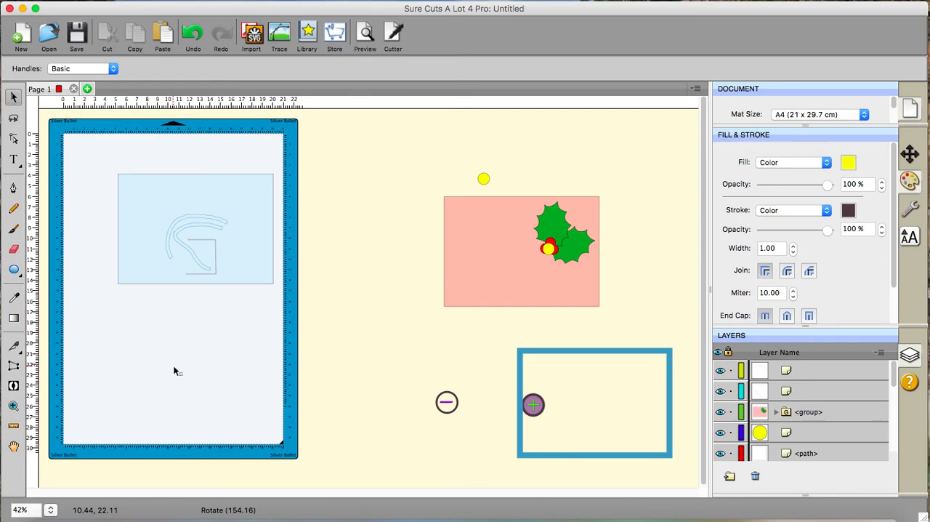
mouse_move(209, 305)
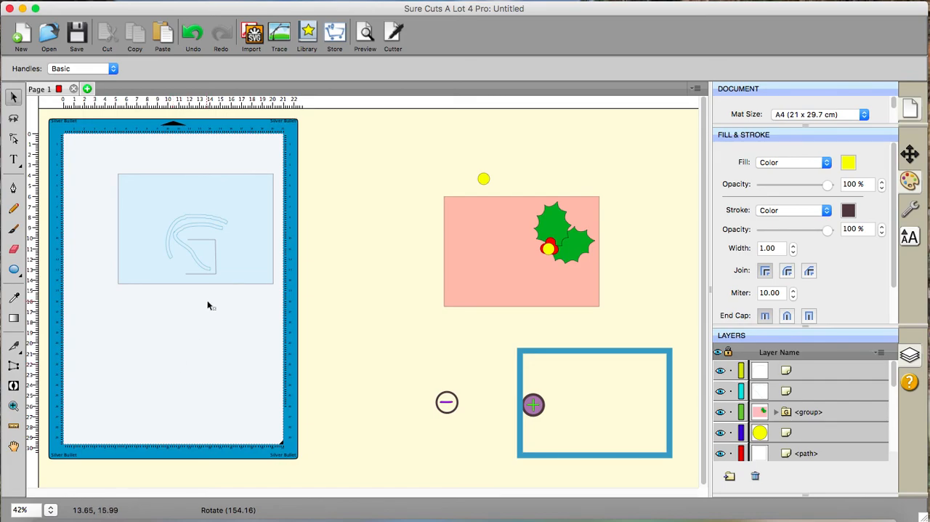